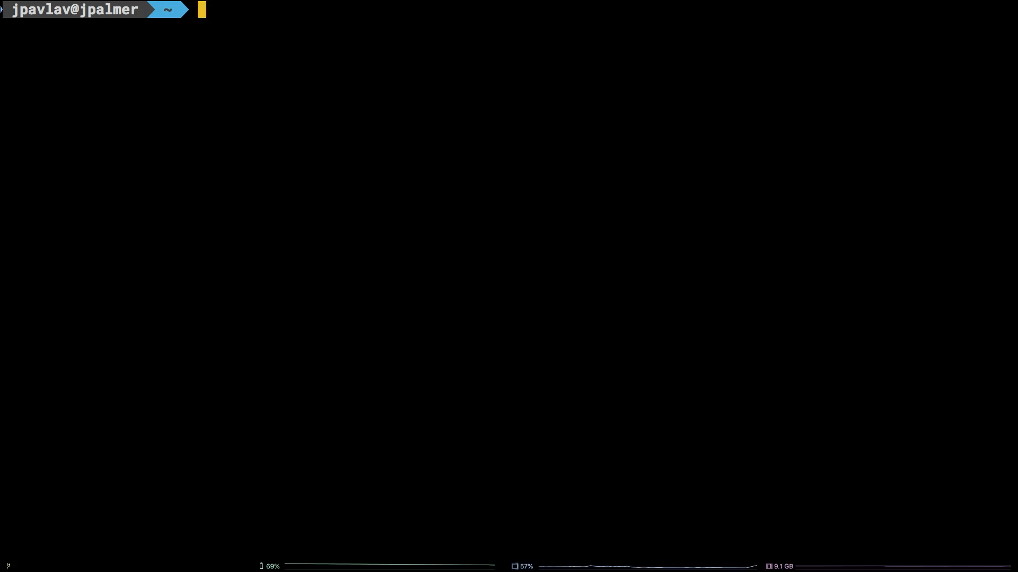
# SSH into ubuntu1604.awesome.com as root and confirm the user with whoami
pyautogui.write('ssh root')
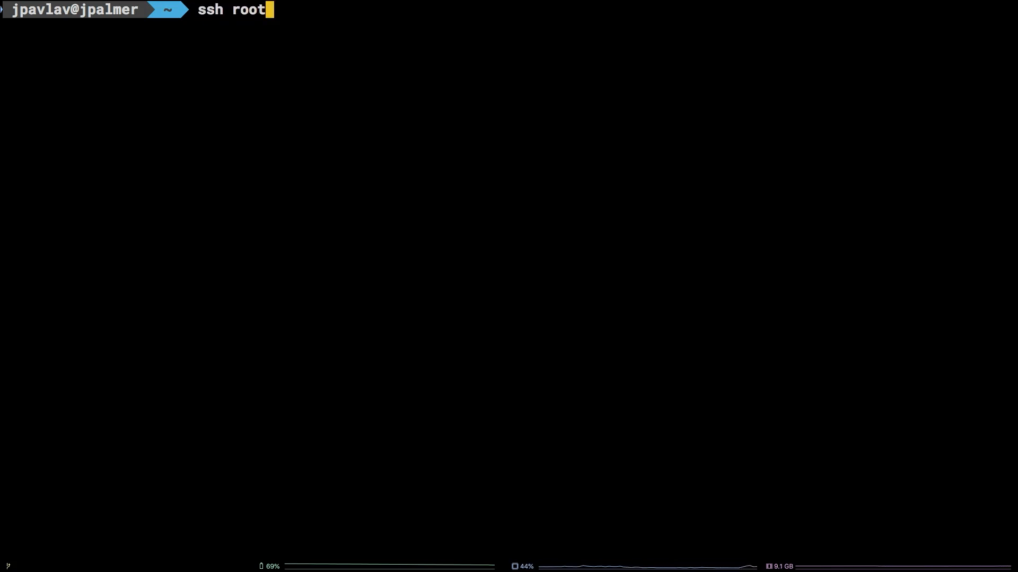
pyautogui.write('@ubuntu')
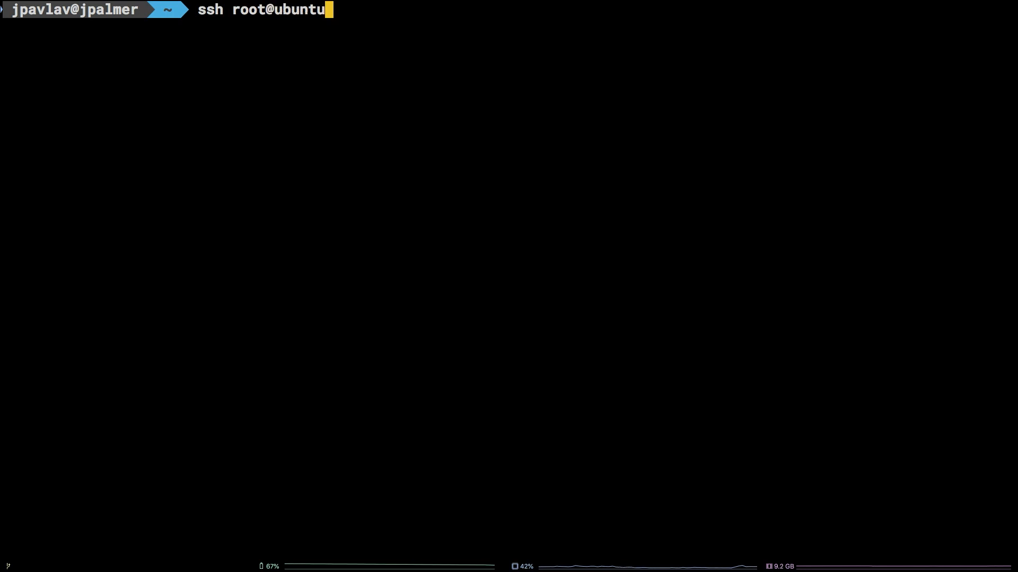
pyautogui.write('1604')
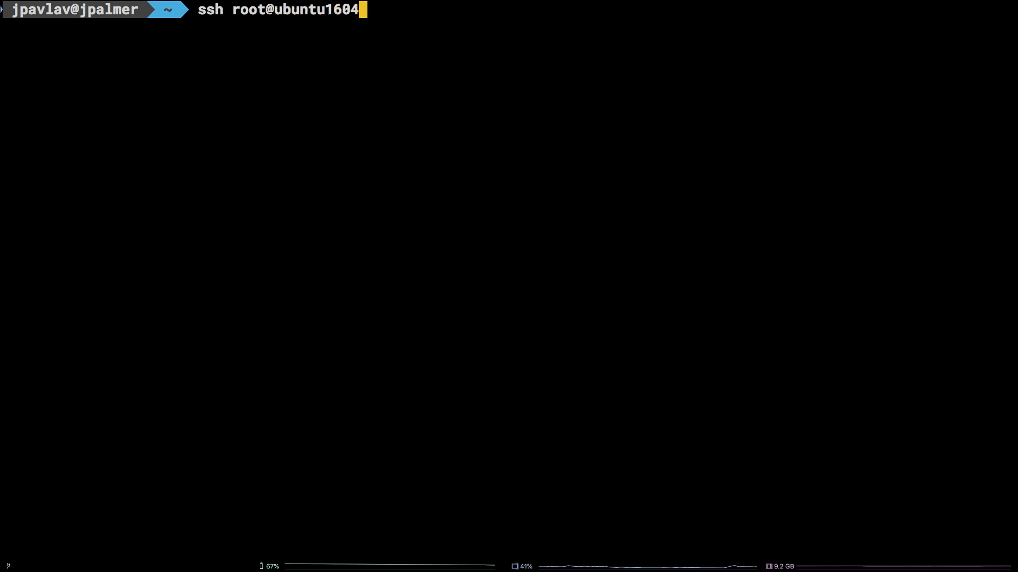
pyautogui.write('.awesome.com')
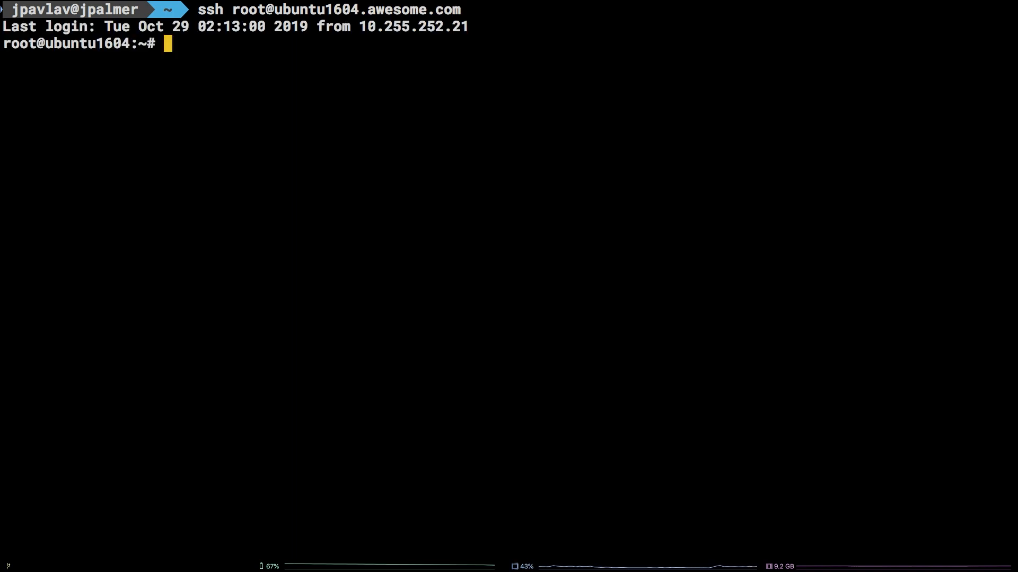
pyautogui.write('whoami')
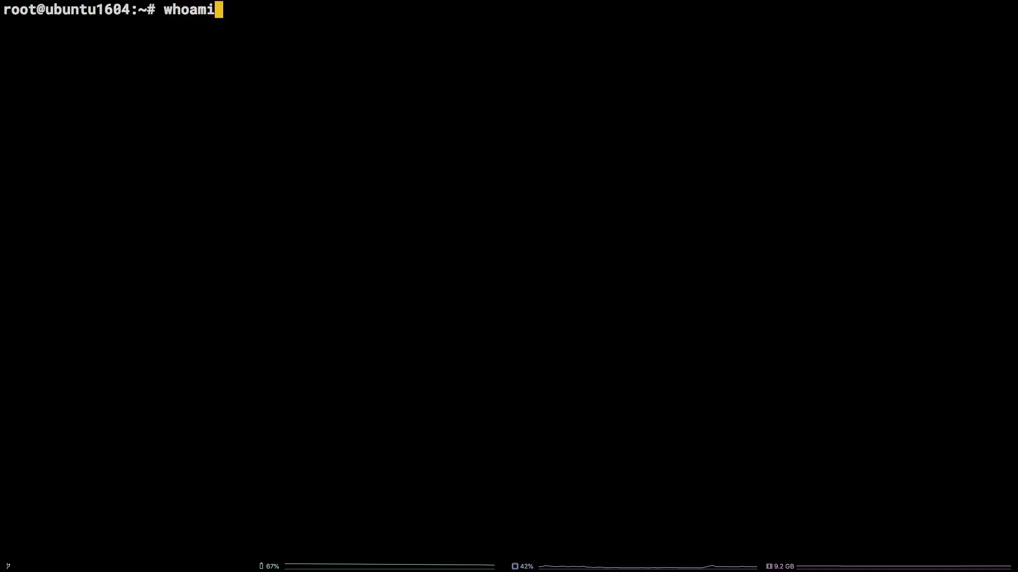
pyautogui.press('Return')
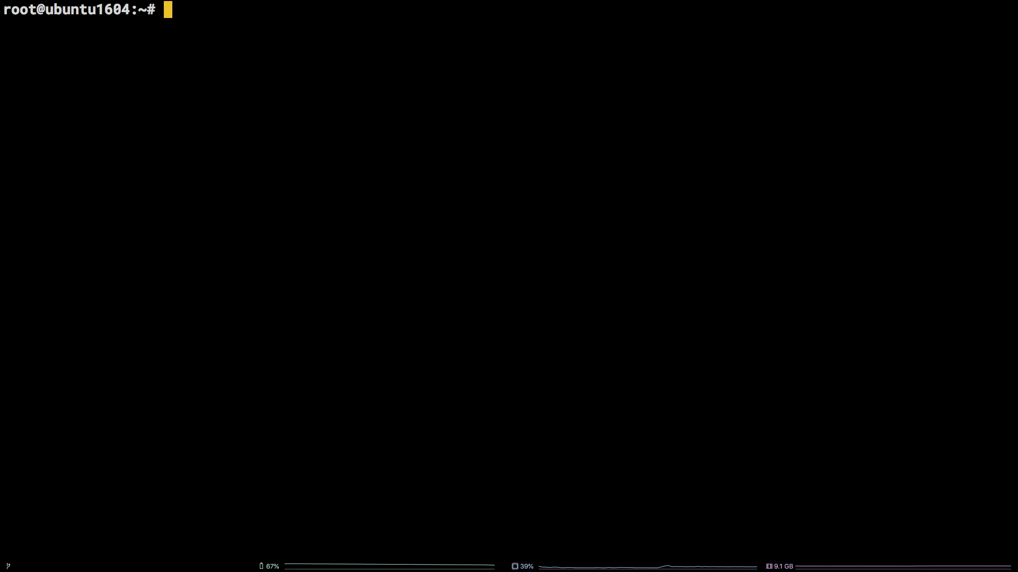
pyautogui.write('apt')
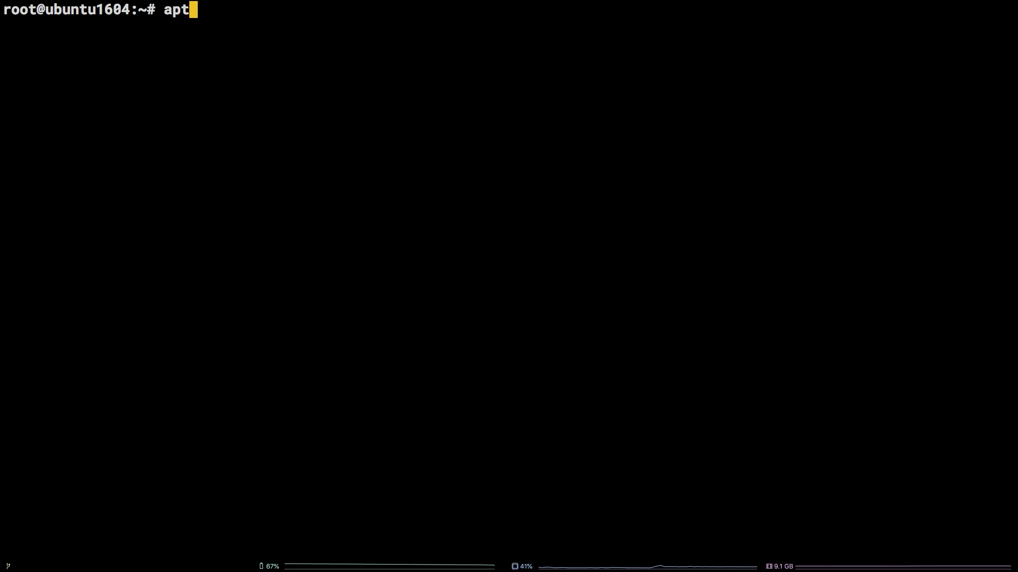
pyautogui.press('Return')
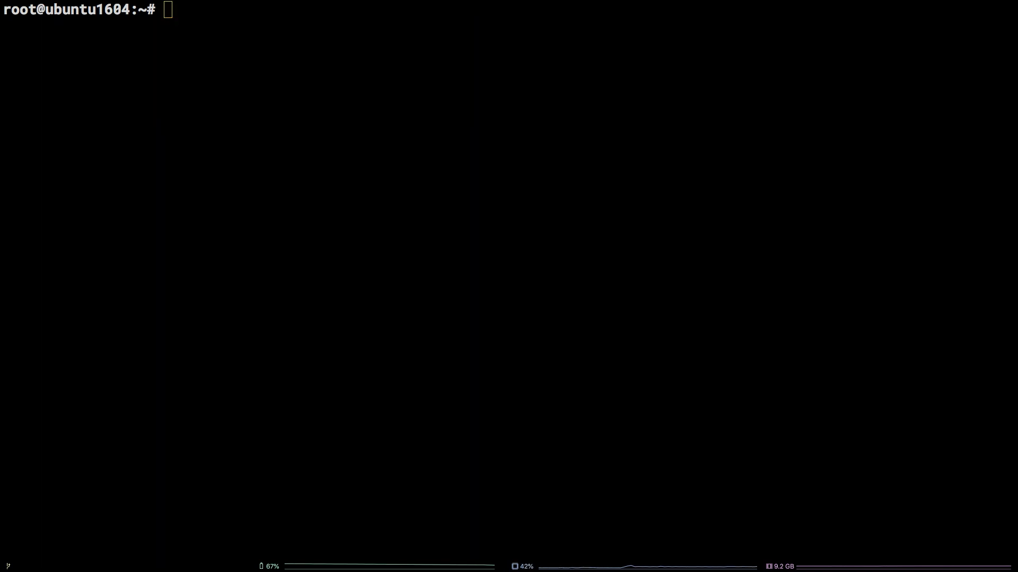
# Download Miniconda3-latest-Linux-x86_64.sh from repo.anaconda.com with curl -O
pyautogui.write('curl -O https://repo.anaconda.com/miniconda/Miniconda3-latest-Linux-x86_64.sh')
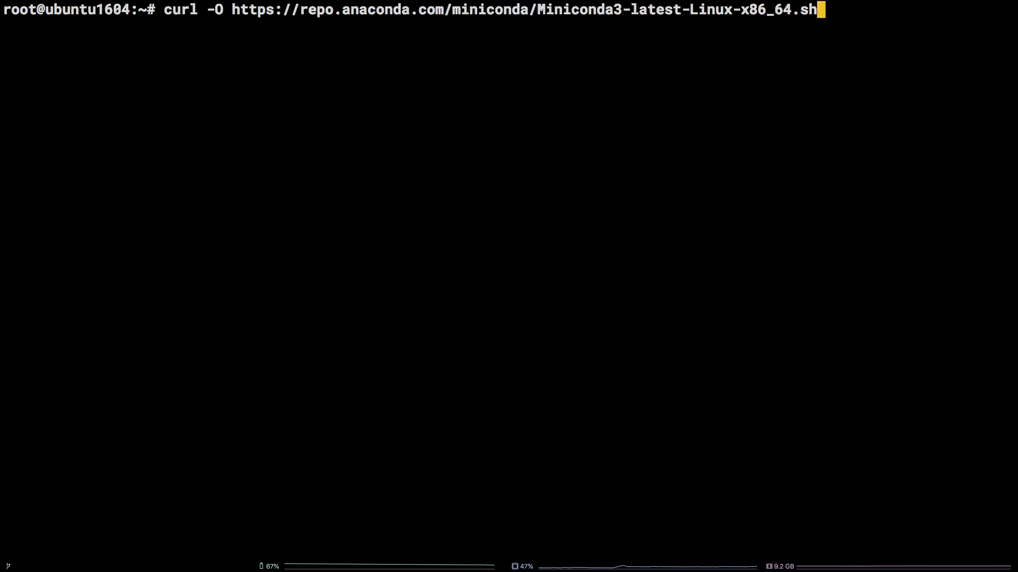
pyautogui.press('Return')
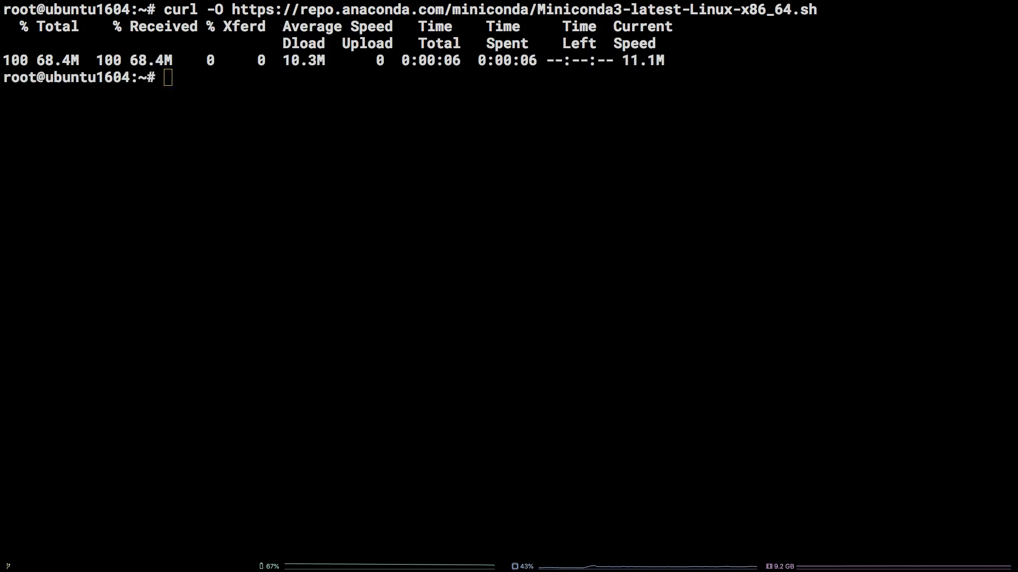
pyautogui.write('bash')
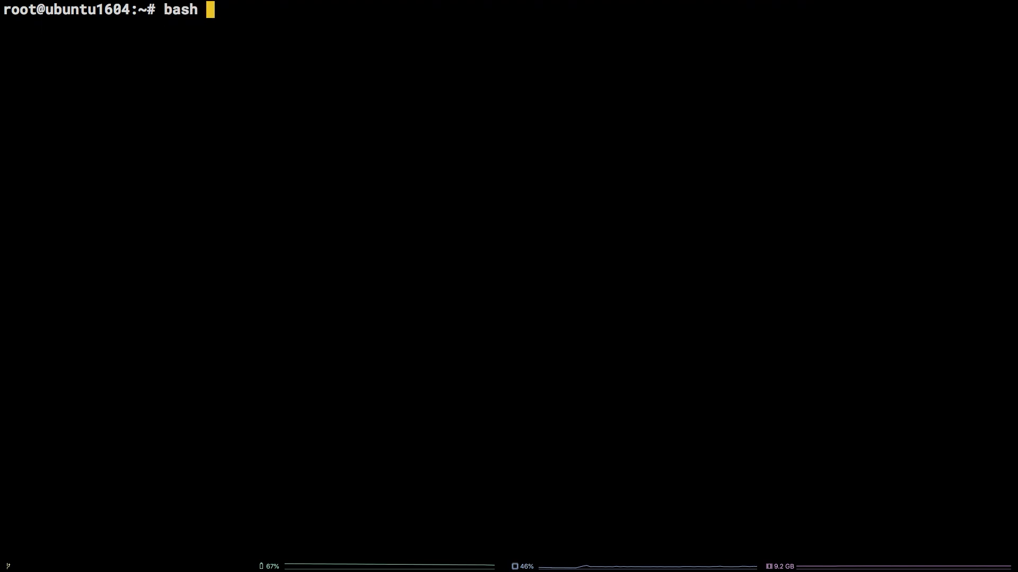
# Run the Miniconda3 installer, accept the license with yes, and install into /root/miniconda3
pyautogui.write('Miniconda3-latest-Linux-x86_64.sh')
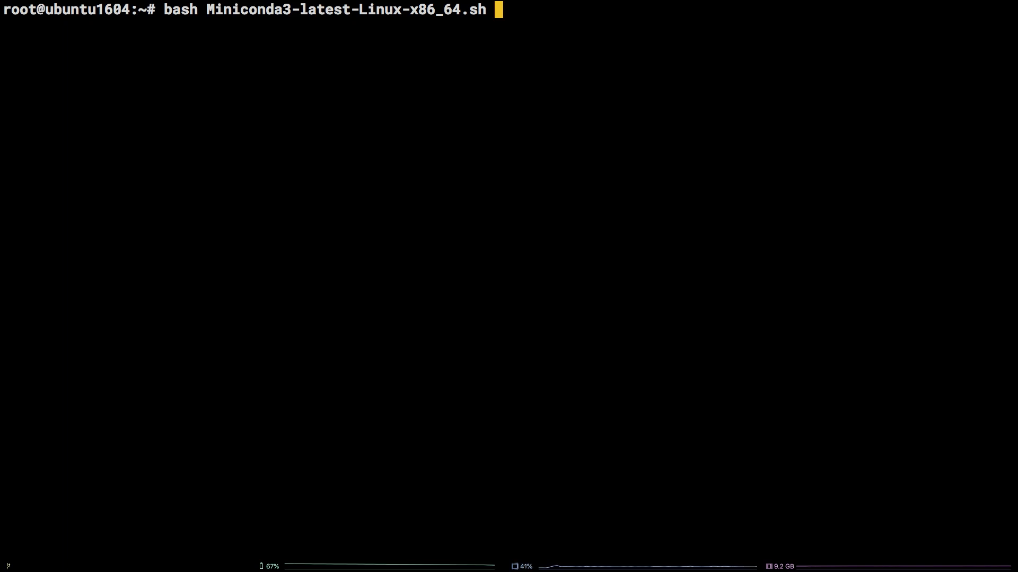
pyautogui.press('Return')
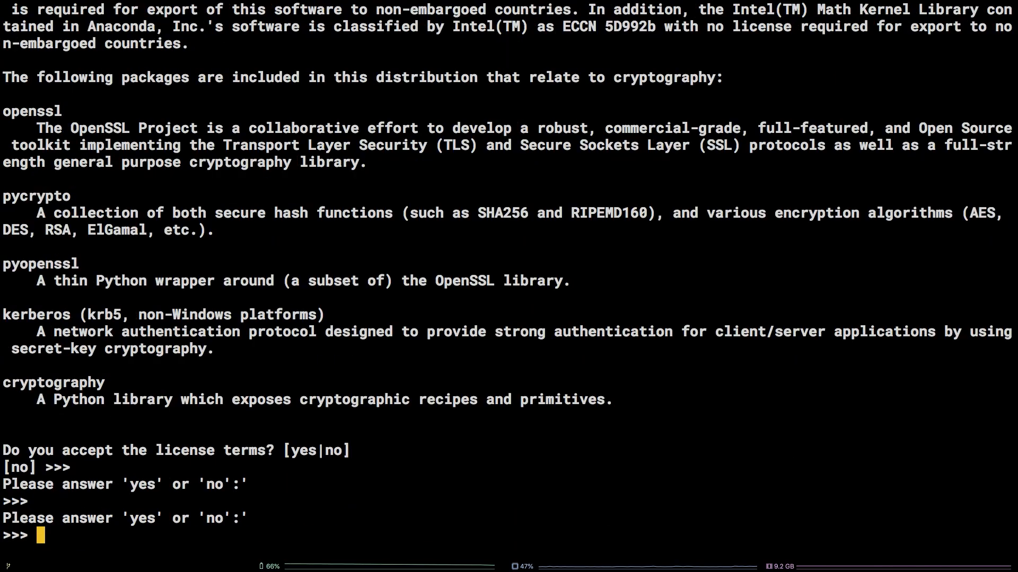
pyautogui.write('yes')
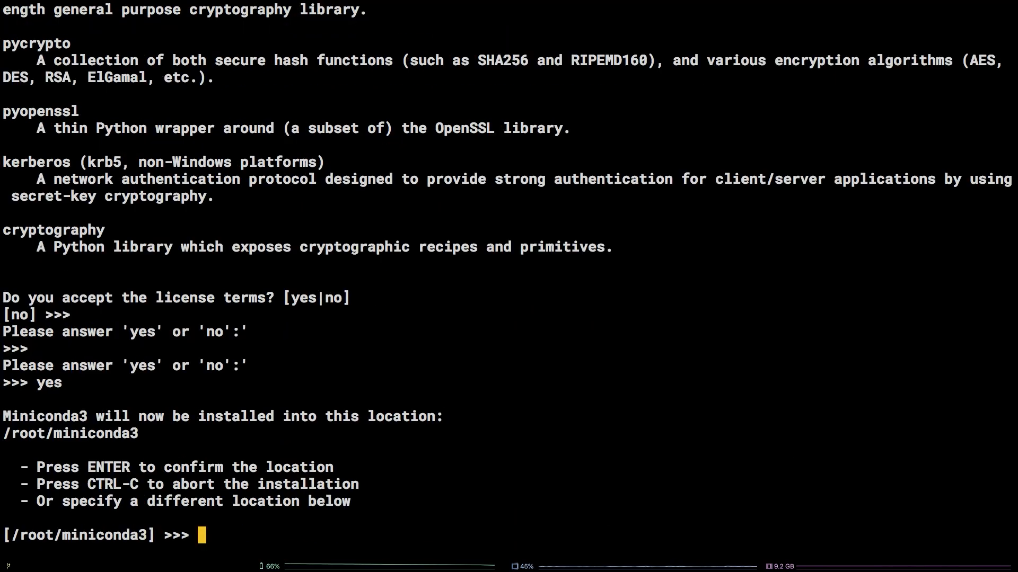
pyautogui.press('Return')
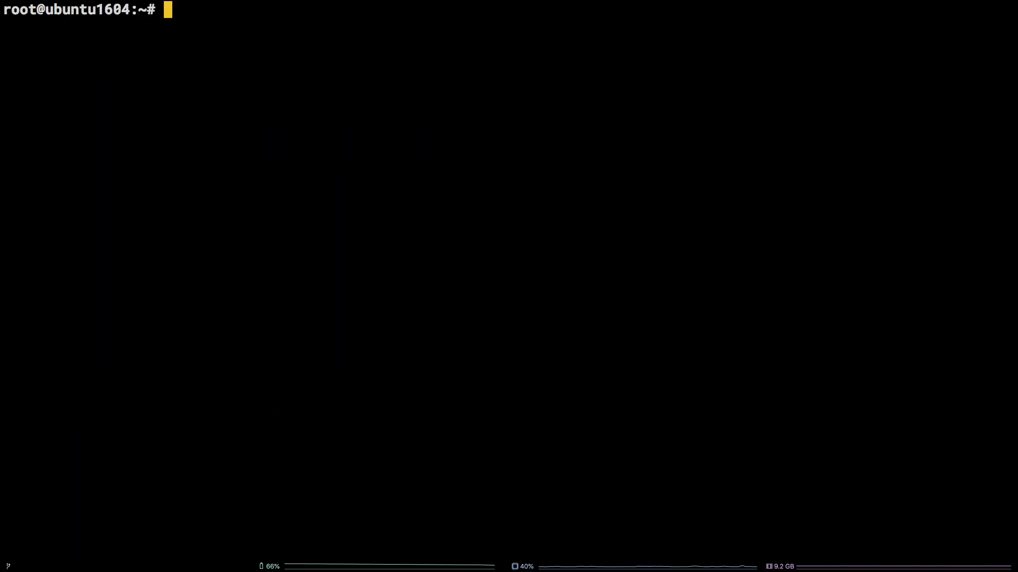
# Source ~/.bashrc so the prompt shows the (base) conda environment
pyautogui.write('source ~/')
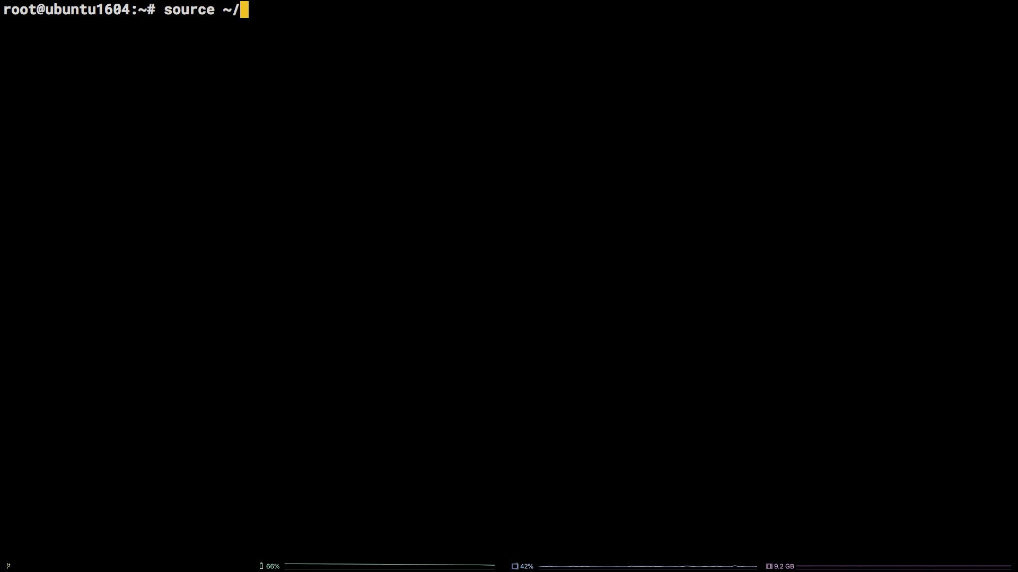
pyautogui.write('.bashrc')
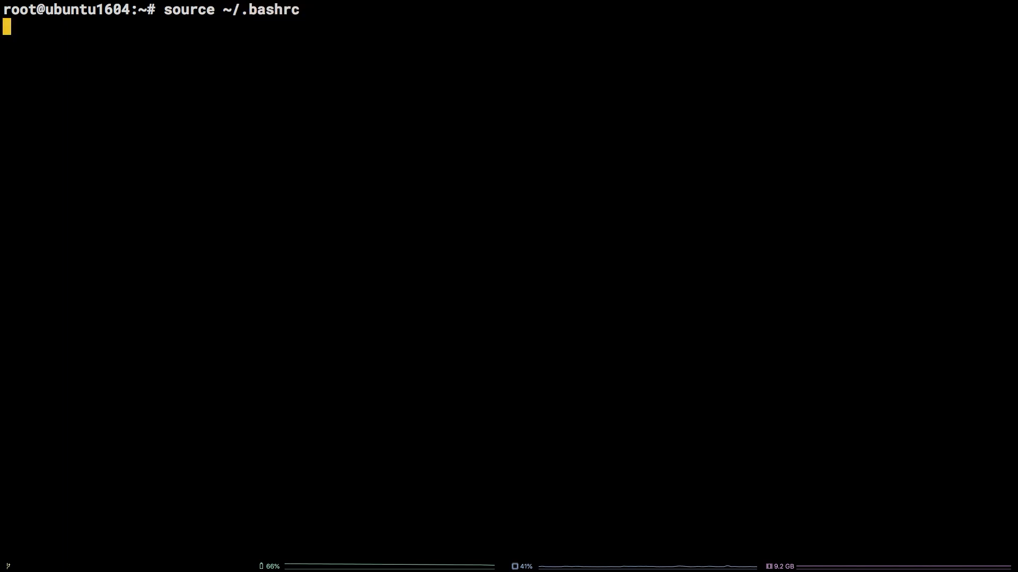
pyautogui.press('Return')
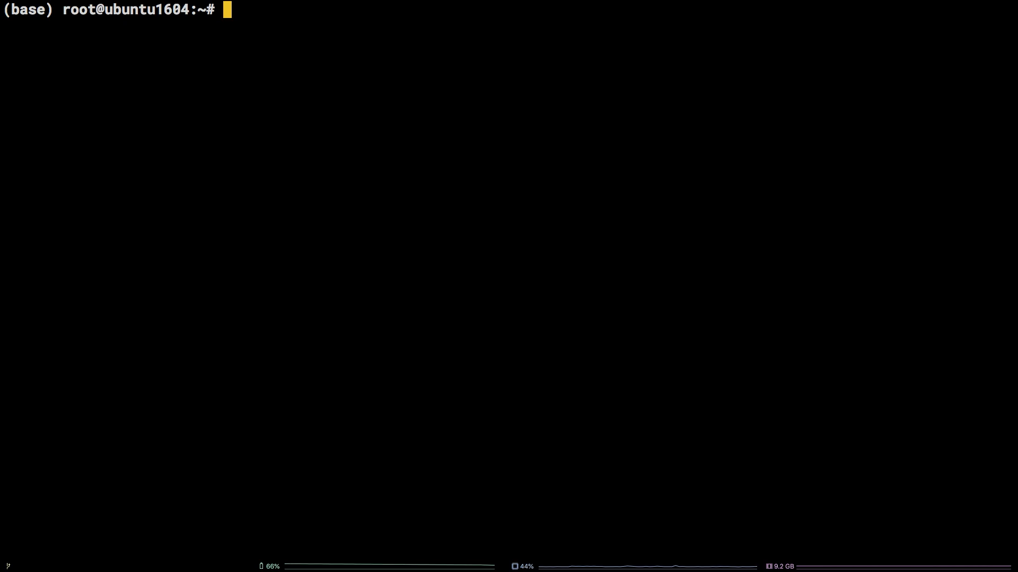
# Conda-install pytorch, torchvision and cpuonly from the pytorch channel, confirming with y
pyautogui.write('con')
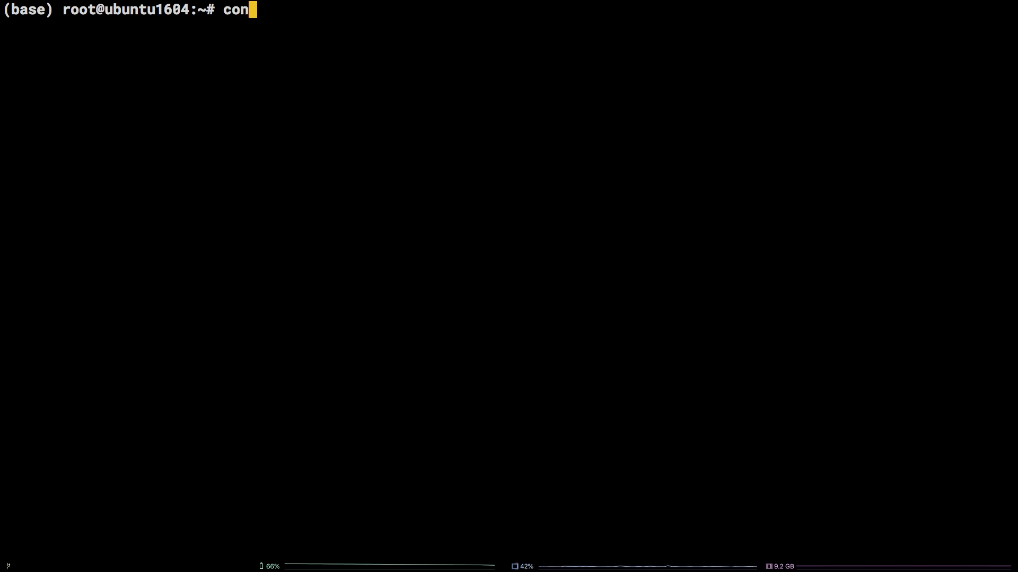
pyautogui.write('da install p')
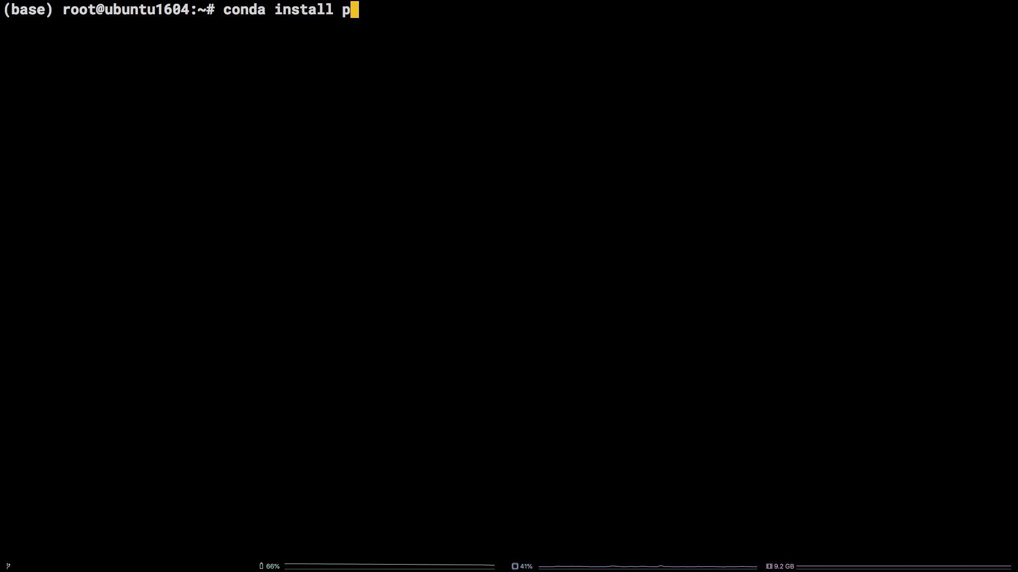
pyautogui.write('ytorch')
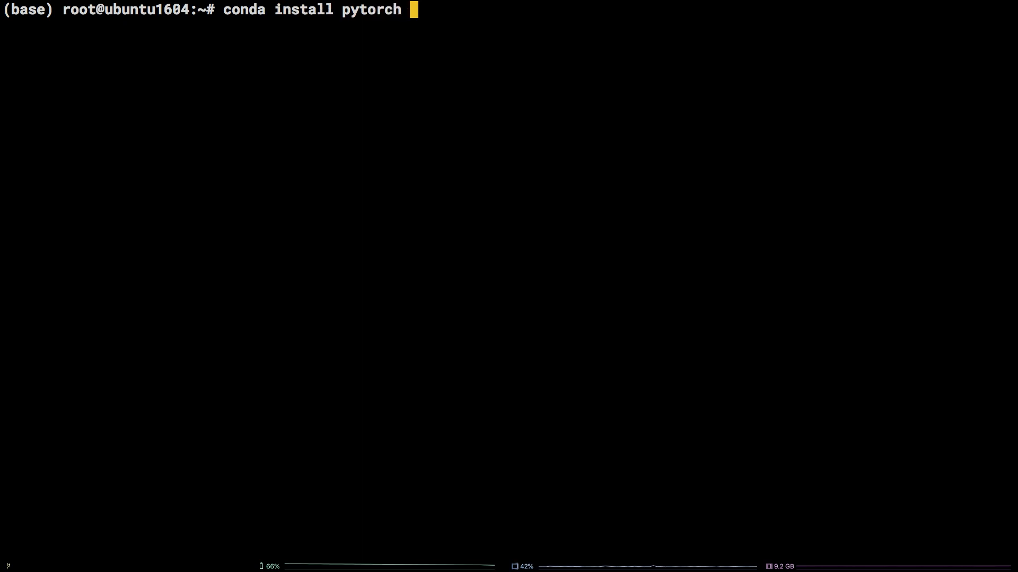
pyautogui.write('torchvision c')
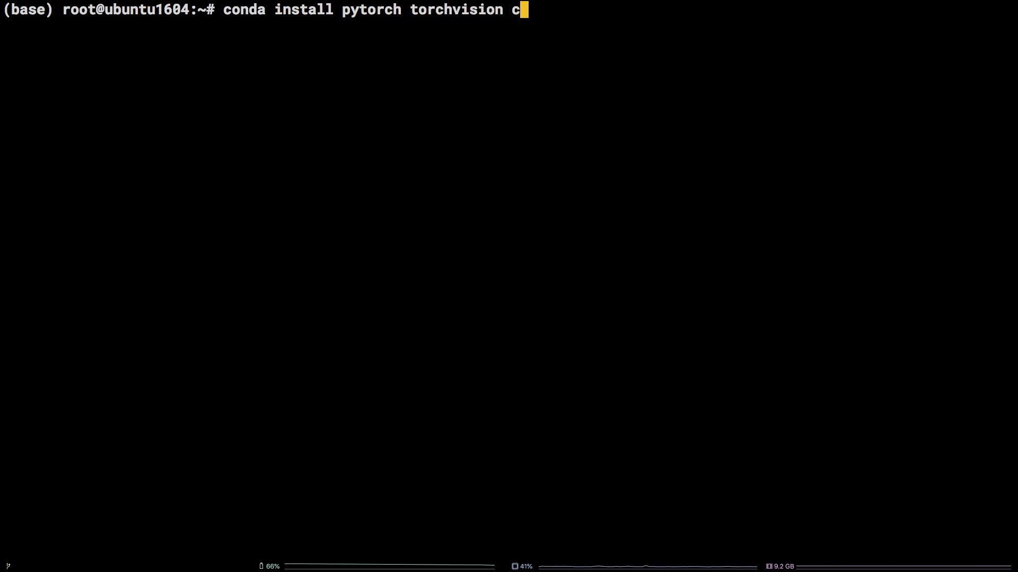
pyautogui.write('puonly -c pytorch')
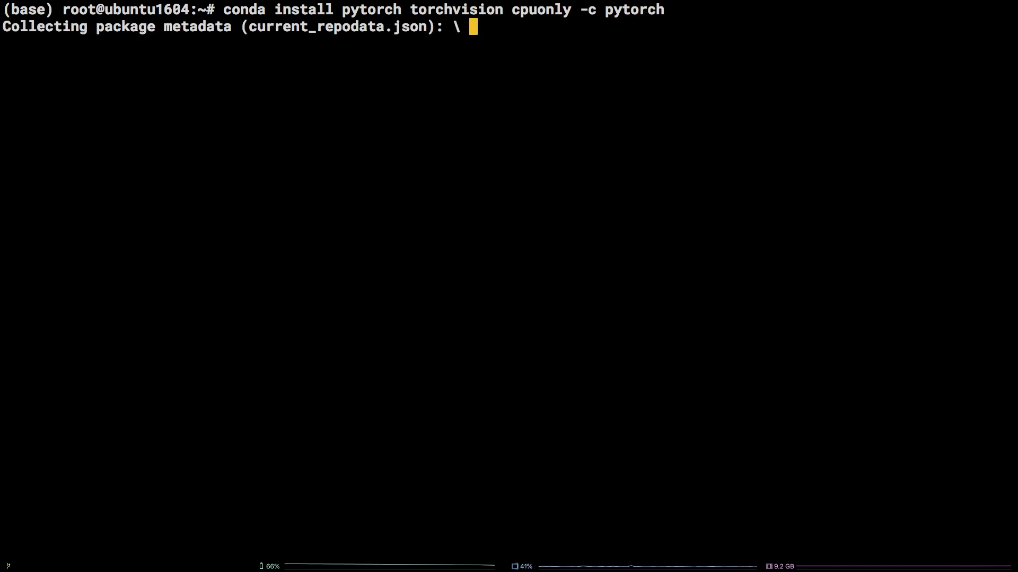
pyautogui.write('y')
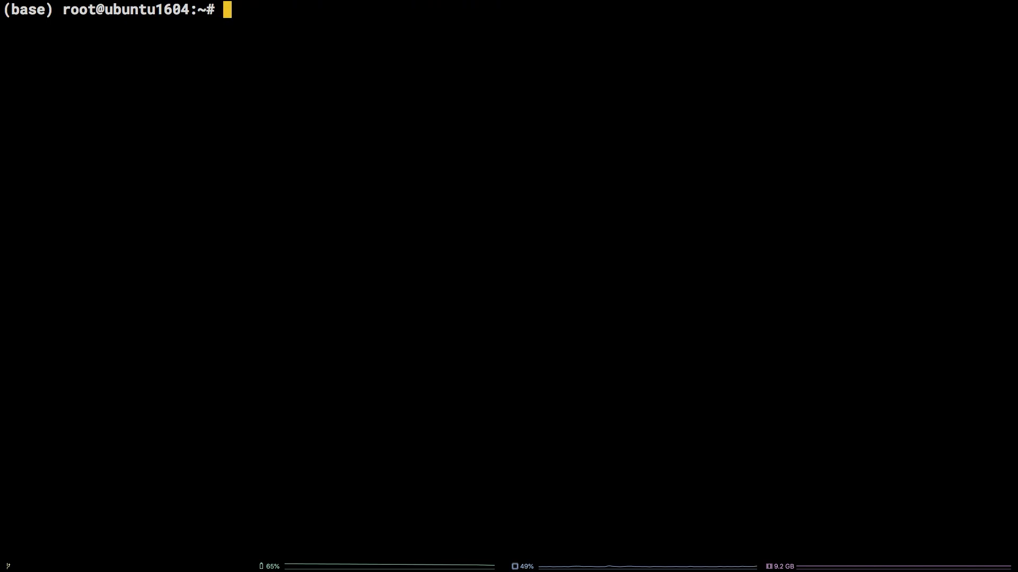
# Print torch.rand(3, 7) in Python to verify conda PyTorch, then exit with Ctrl+D
pyautogui.write('python')
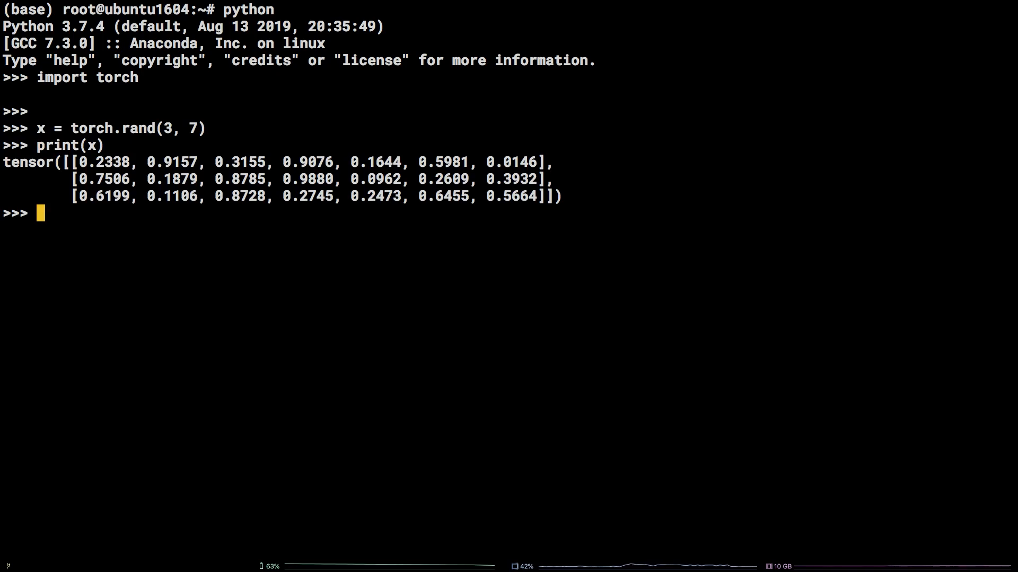
pyautogui.press('ctrl+d')
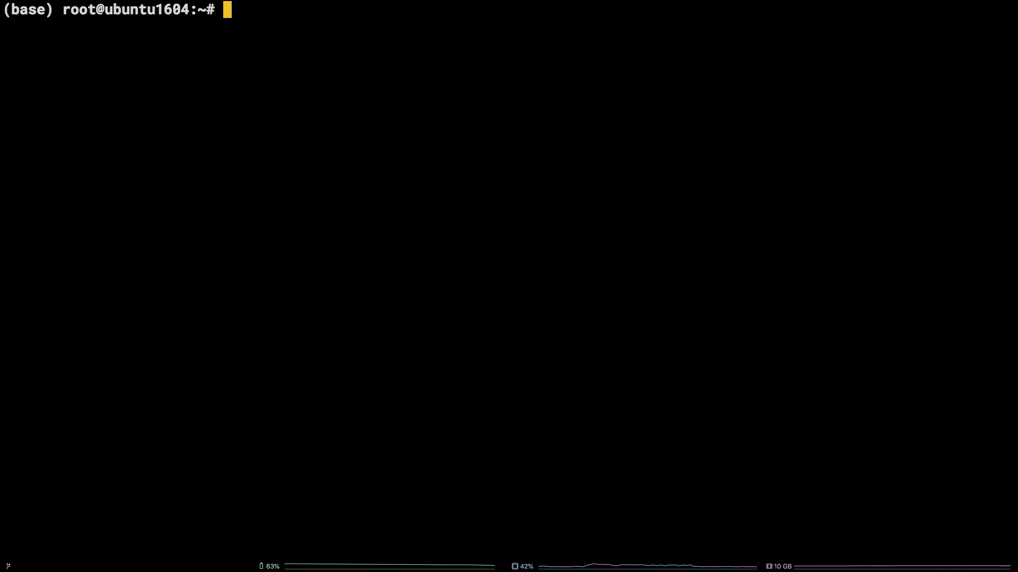
# Deactivate the conda base environment and clear the screen
pyautogui.write('conda deactiva')
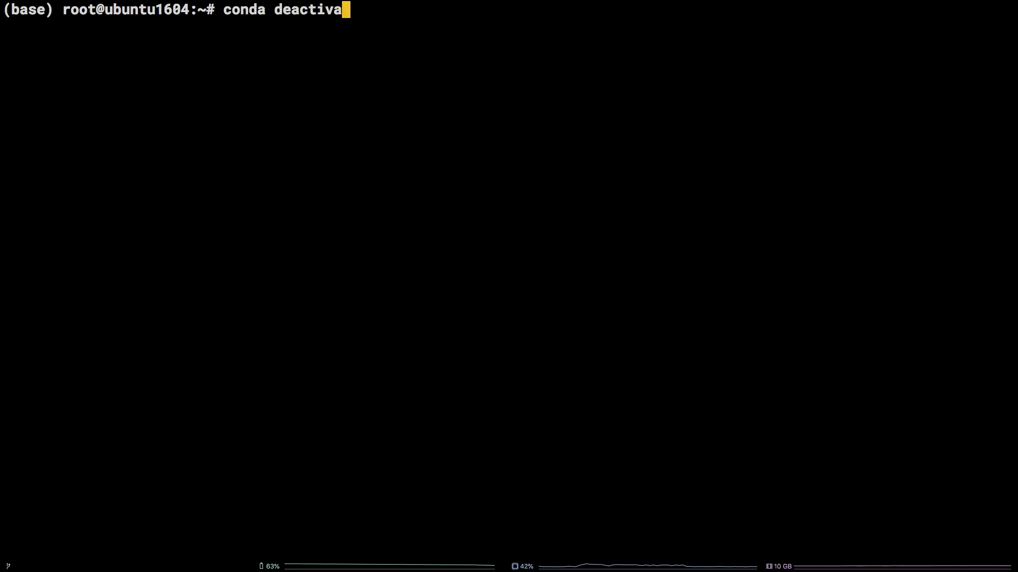
pyautogui.press('Return')
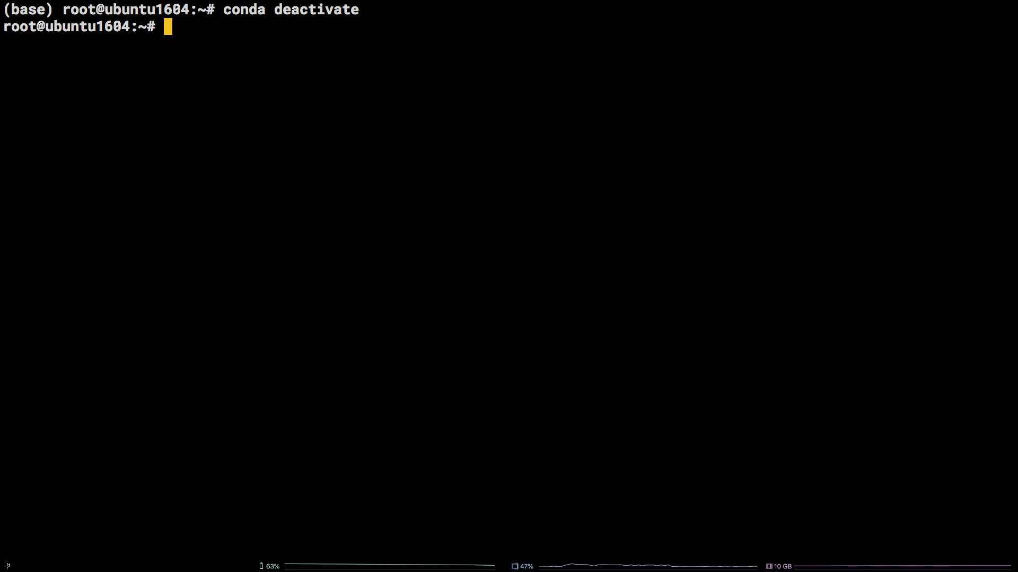
pyautogui.press('Return')
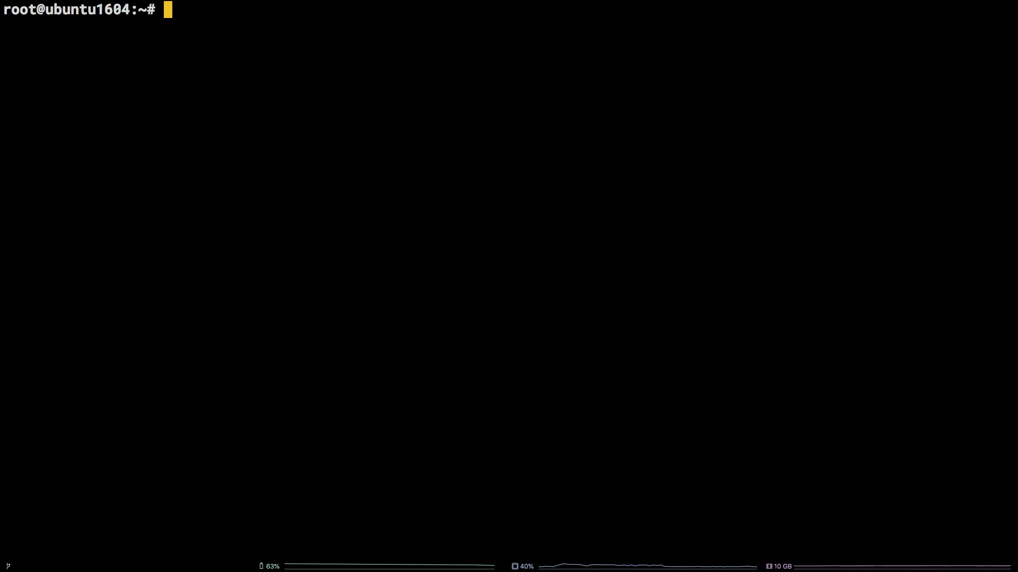
# Install python3-venv with apt-get install -y
pyautogui.write('apt-get')
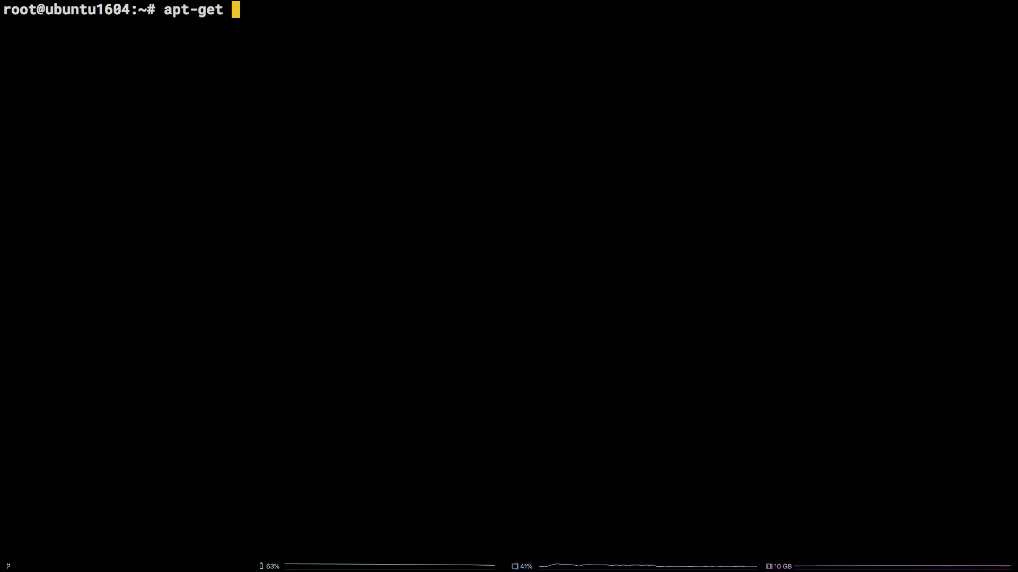
pyautogui.write('install -y')
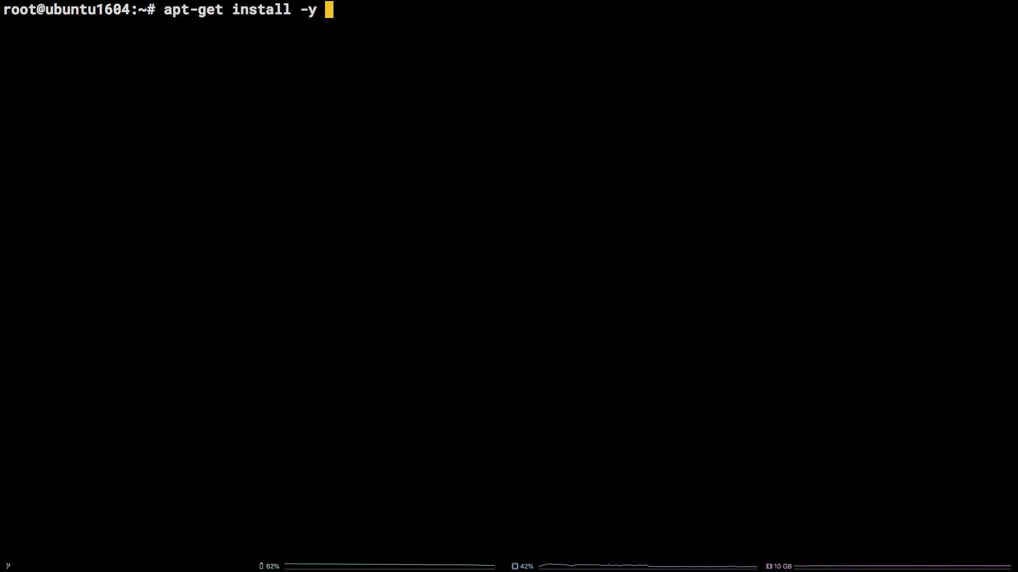
pyautogui.write('python3-')
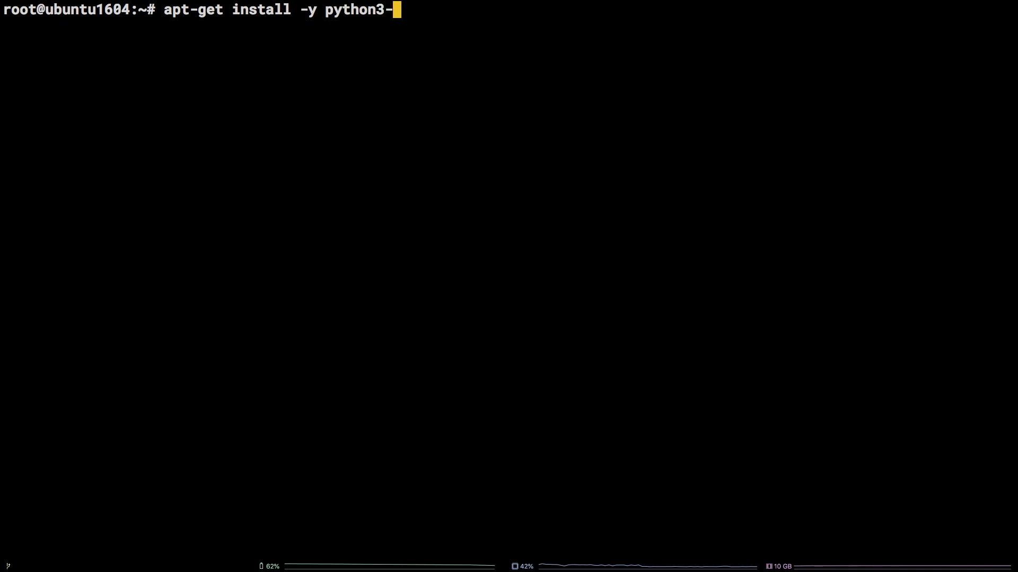
pyautogui.press('Return')
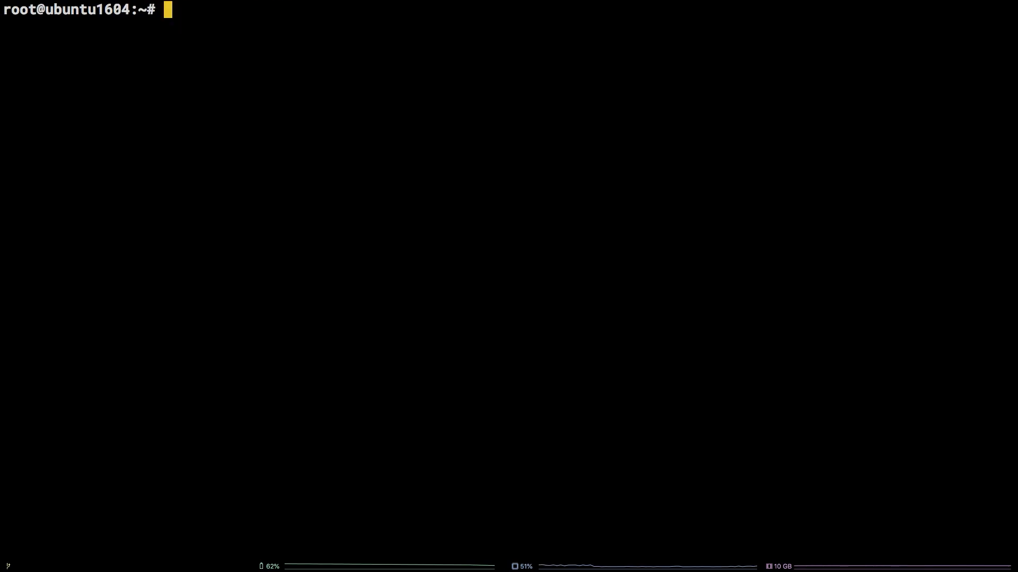
# Create the pytorch_awesome directory with mkdir
pyautogui.write('mkdir pyt')
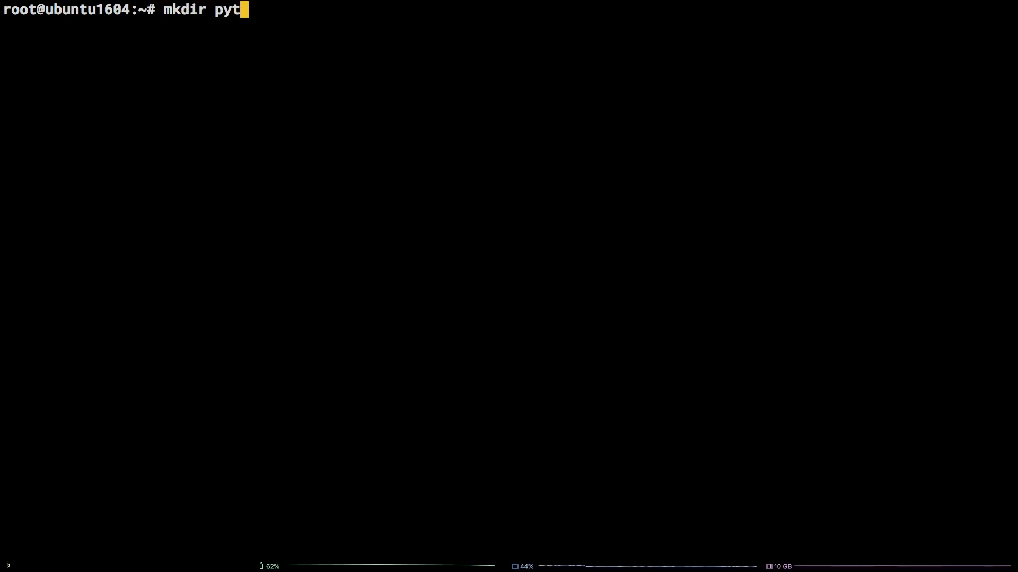
pyautogui.write('orch_awesome')
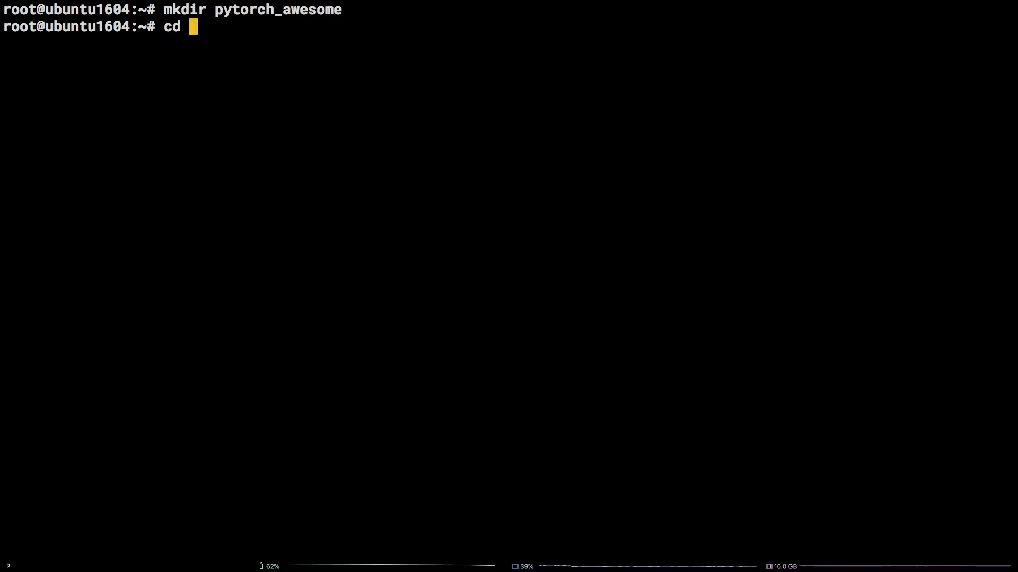
pyautogui.press('Return')
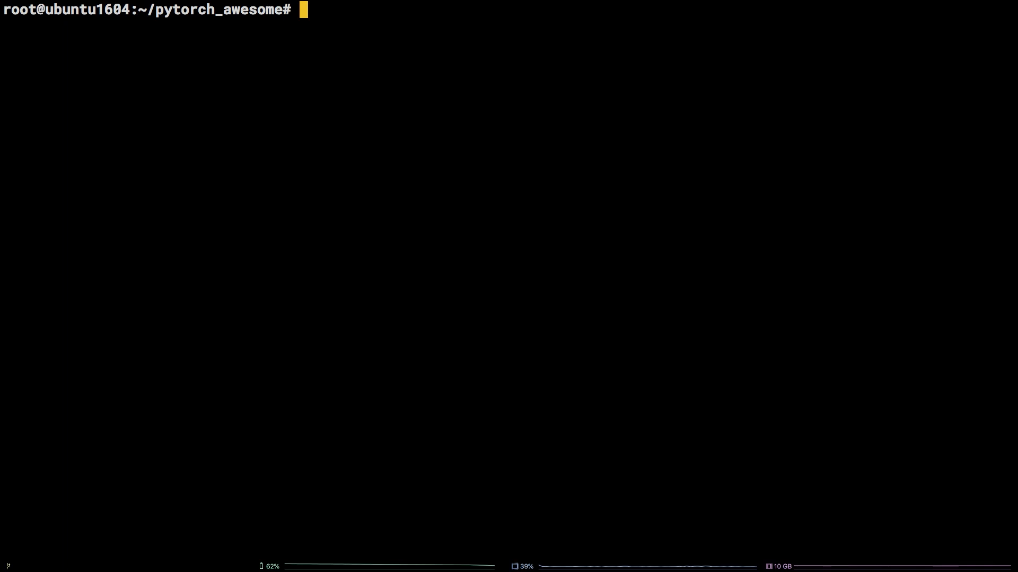
# Create a python3 venv named pytorch-awesome and clear the screen
pyautogui.write('p')
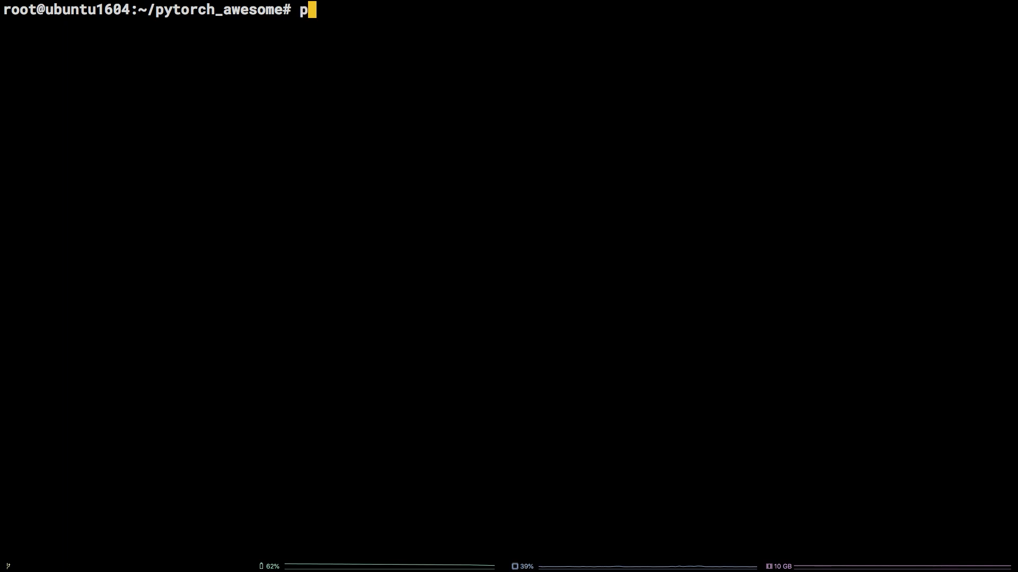
pyautogui.write('ython3 -m')
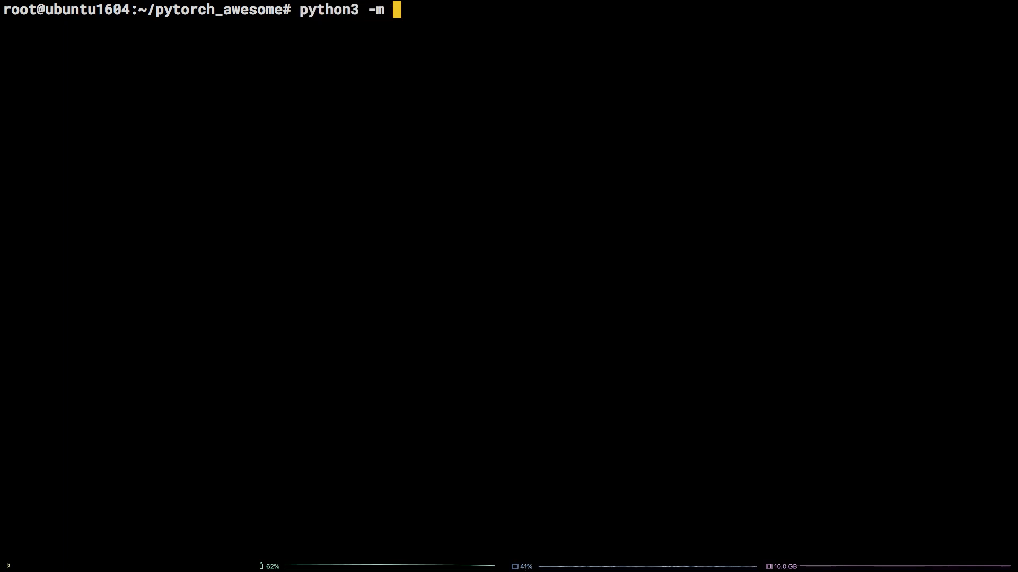
pyautogui.write('venv py')
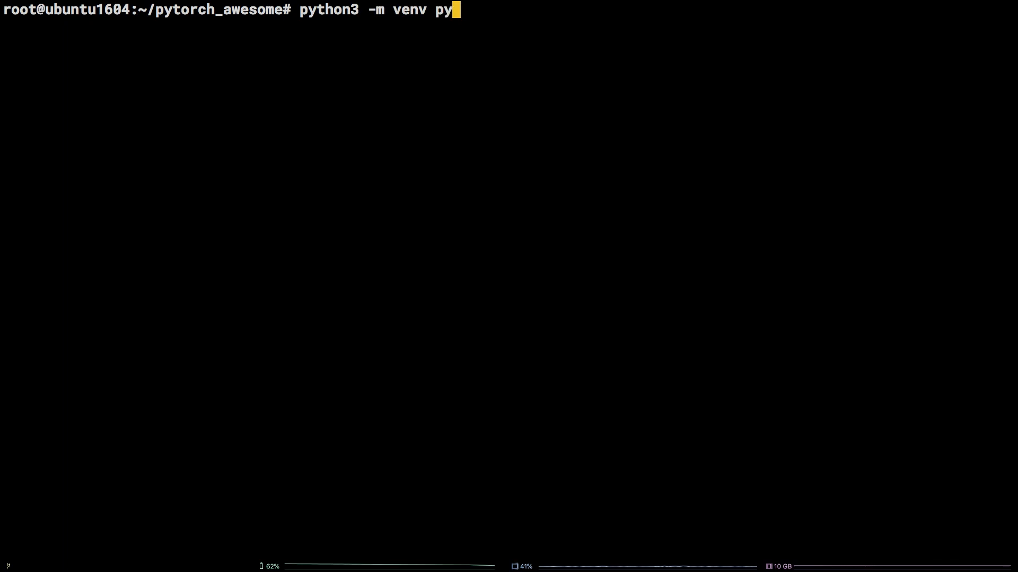
pyautogui.write('torch-awes')
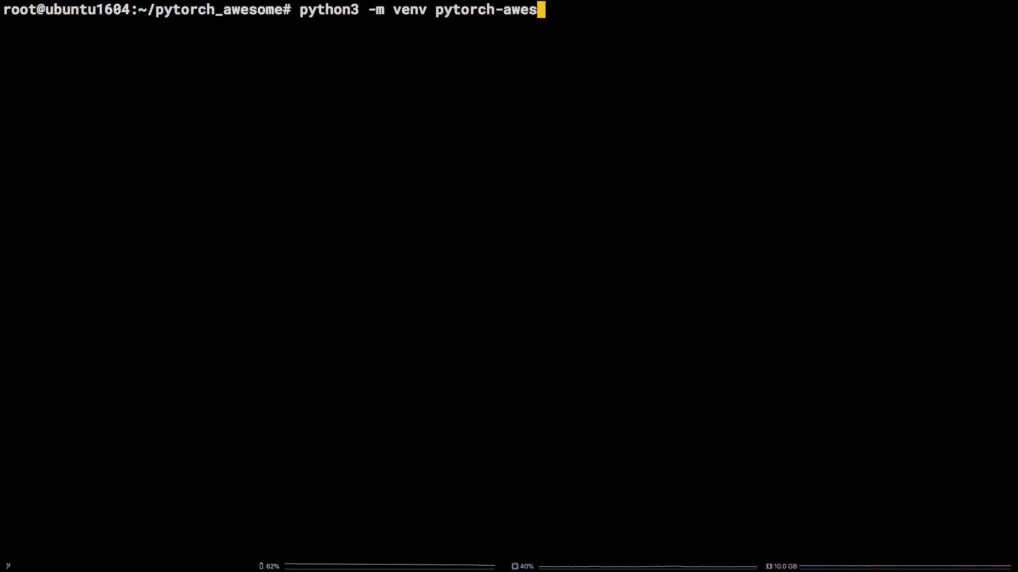
pyautogui.press('Return')
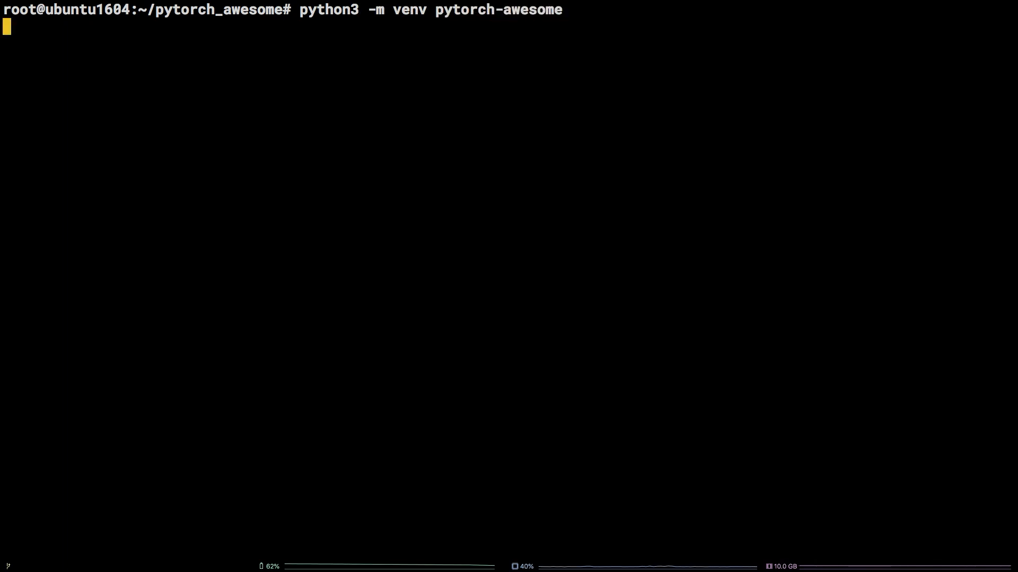
pyautogui.press('Return')
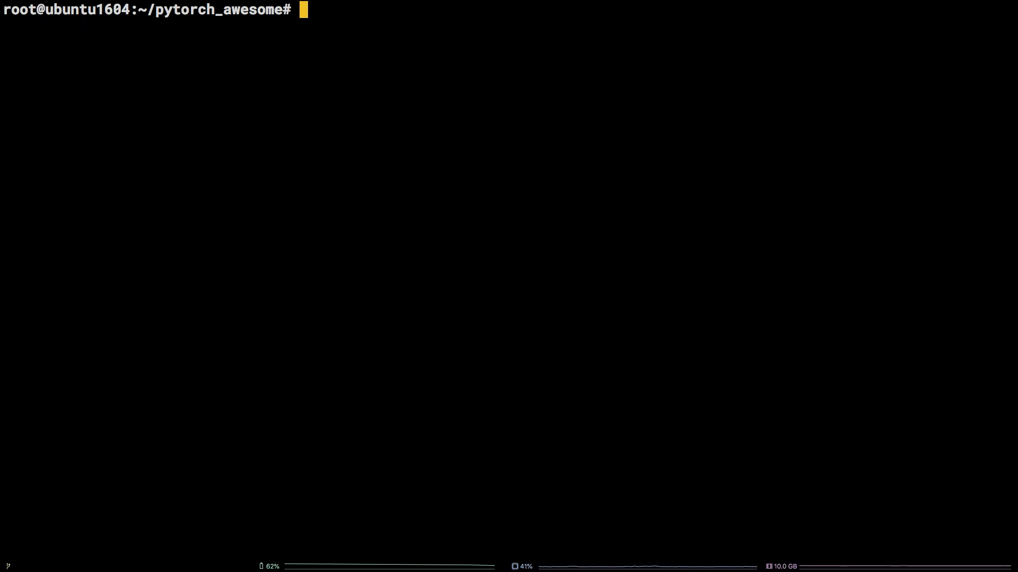
# Activate the pytorch-awesome venv and pip-install torch 1.3.0+cpu and torchvision 0.4.1+cpu
pyautogui.write('sour')
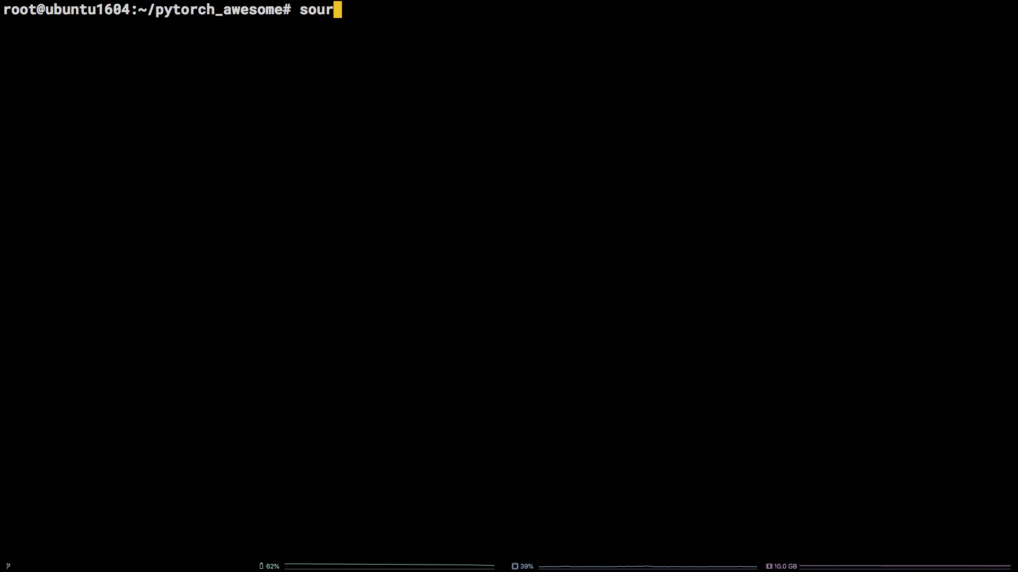
pyautogui.write('ce pytorch-awesome/')
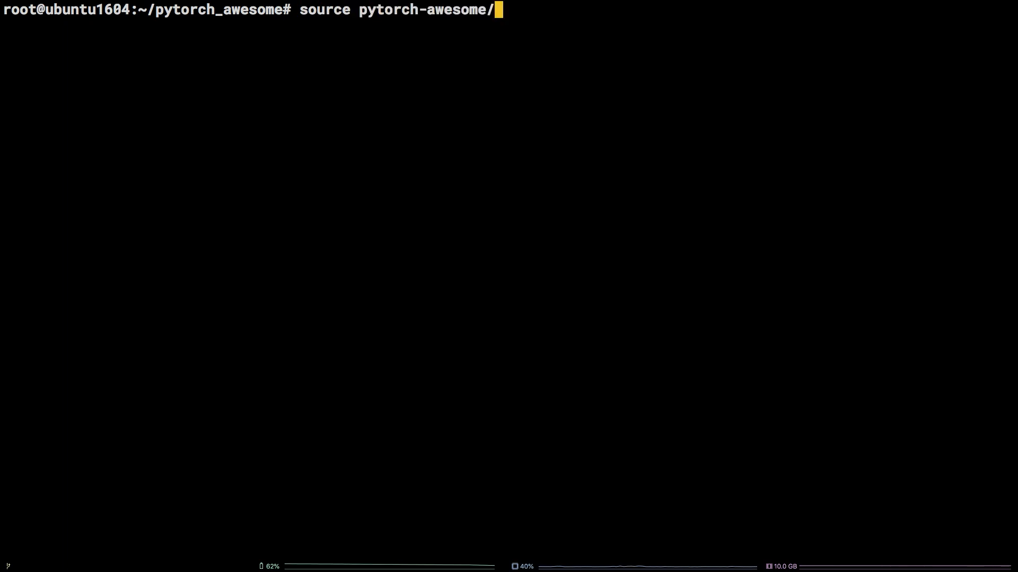
pyautogui.write('bin/activate')
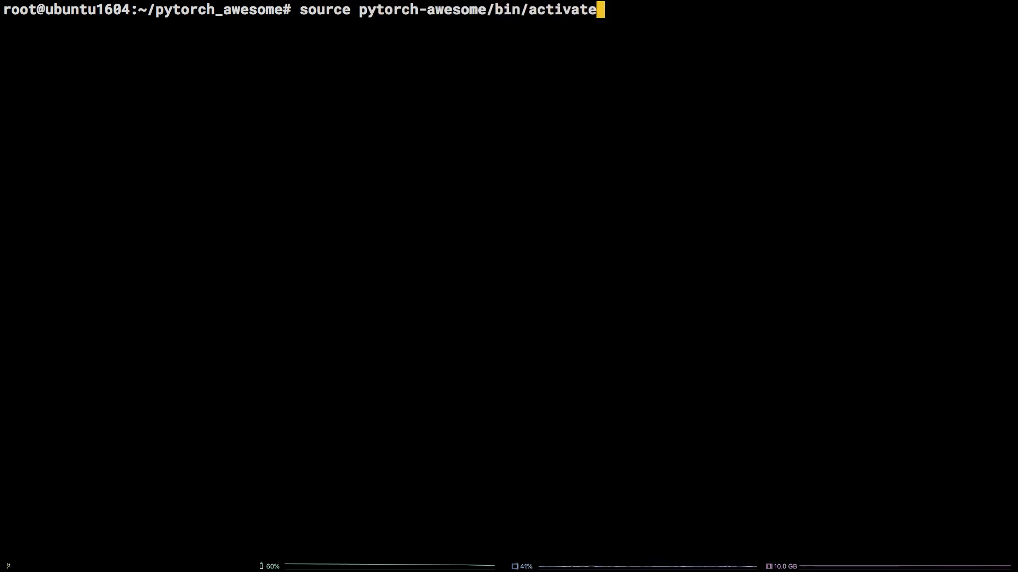
pyautogui.press('Return')
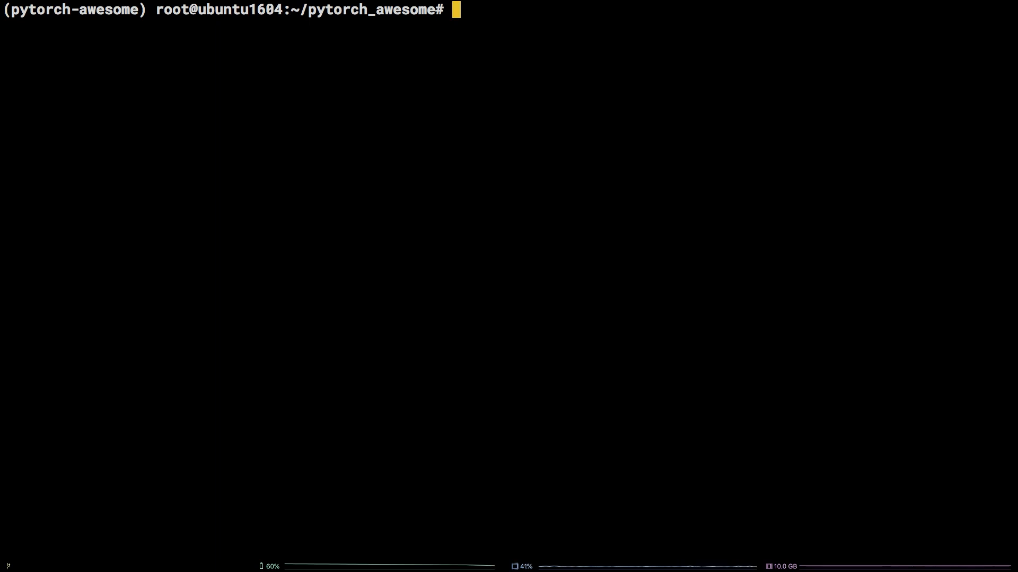
pyautogui.write('pip install torch==1.3.0+cpu torchvision==0.4.1+cpu -f https://download.pytorch.org/whl/torch_stable.html')
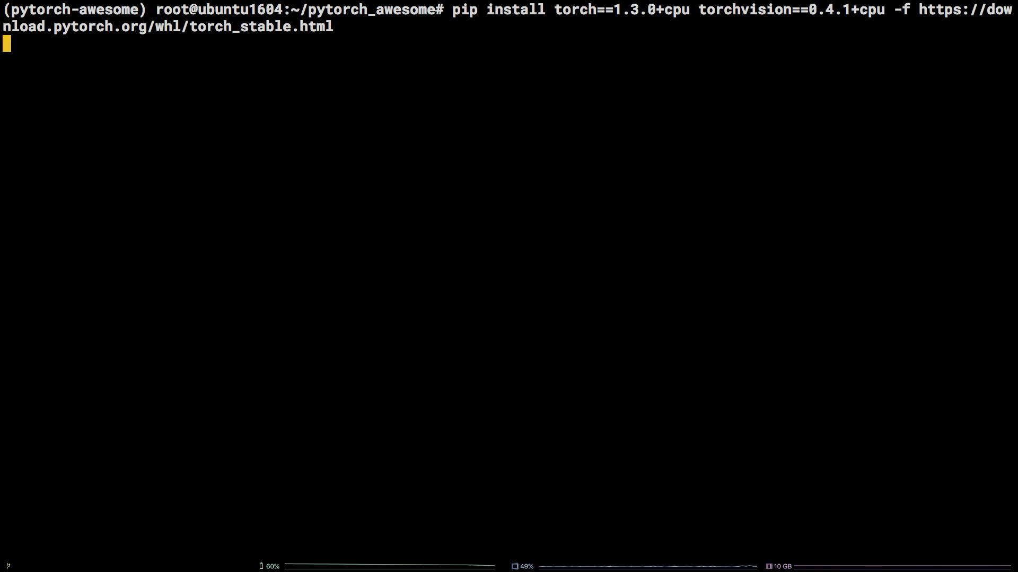
pyautogui.press('Return')
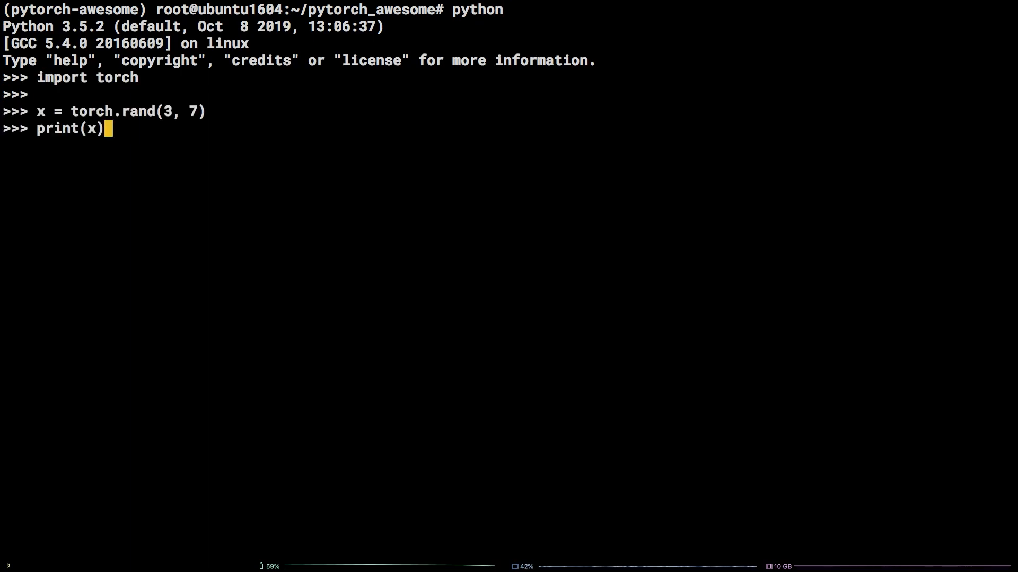
# Print x = torch.rand(3, 7) in the venv's Python to show a 3×7 tensor
pyautogui.press('Return')
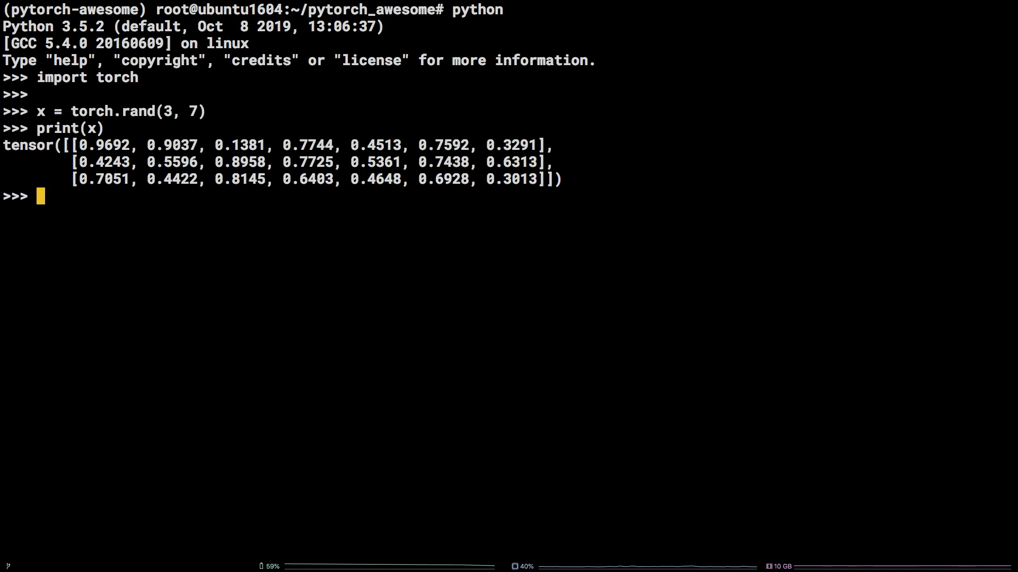